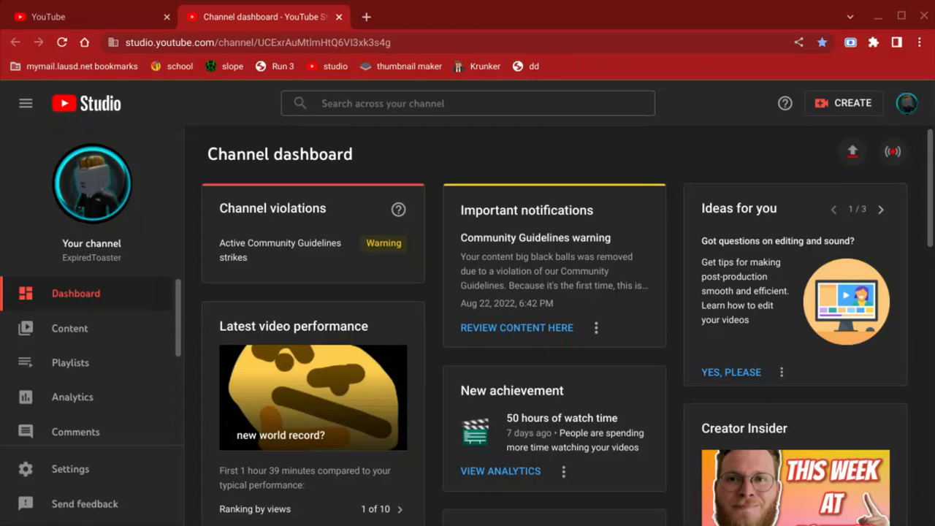
mouse_move(932, 445)
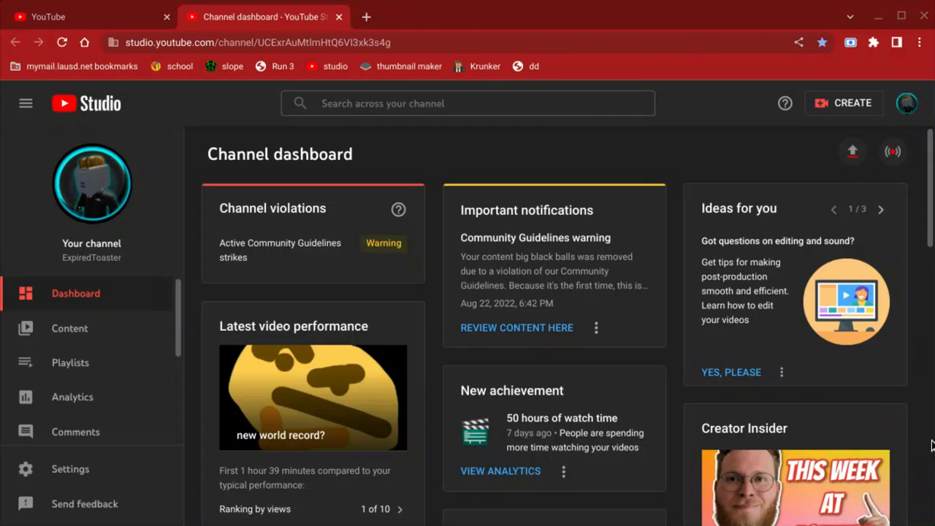
Open the Warning badge to view the hate speech strike on the removed video
left_click(383, 242)
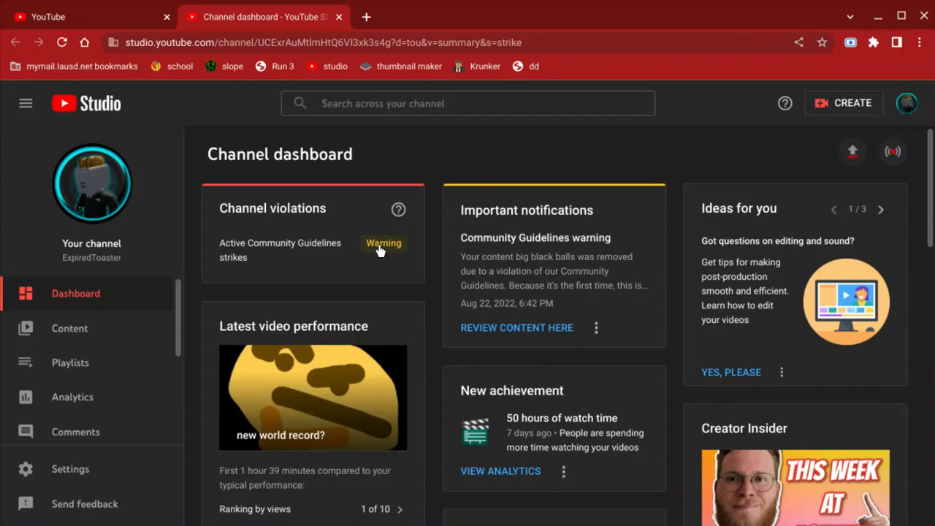
left_click(384, 243)
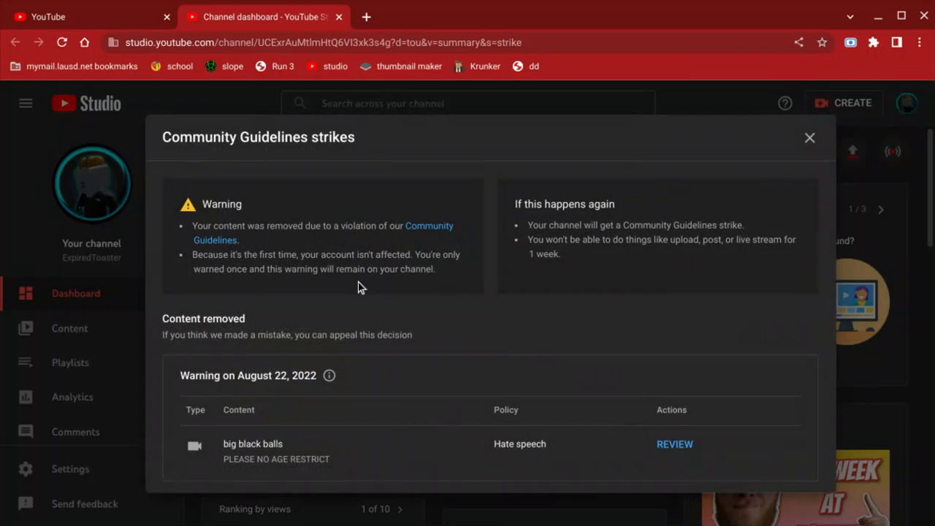
mouse_move(840, 125)
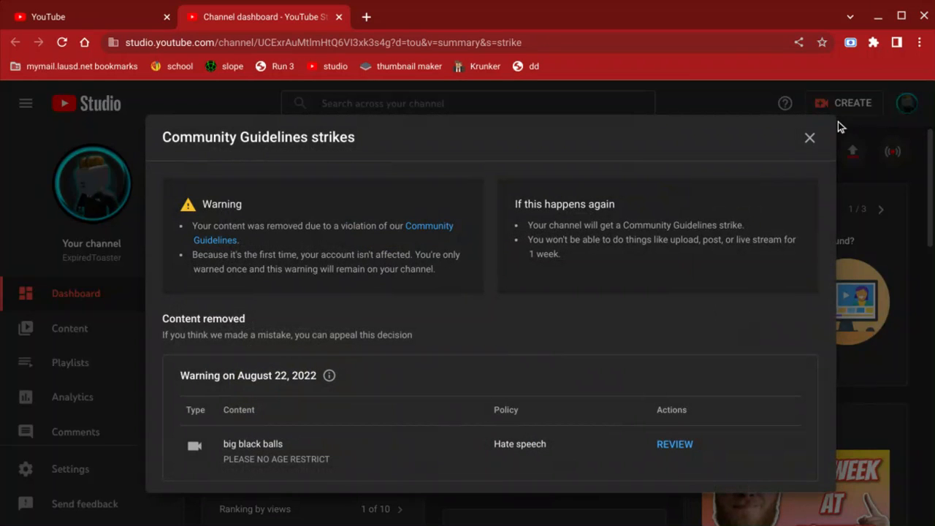
Close the strike details and go to Settings > Channel > Feature eligibility
left_click(809, 137)
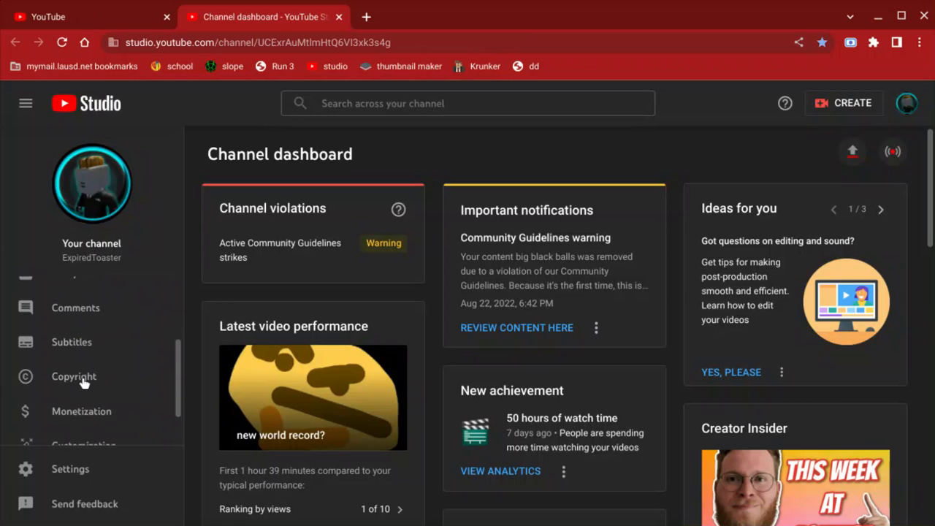
left_click(70, 469)
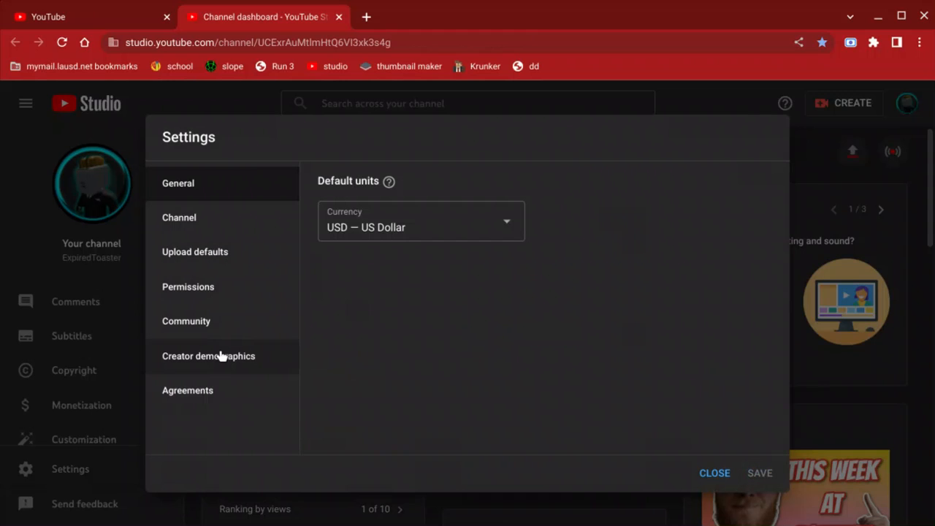
mouse_move(225, 217)
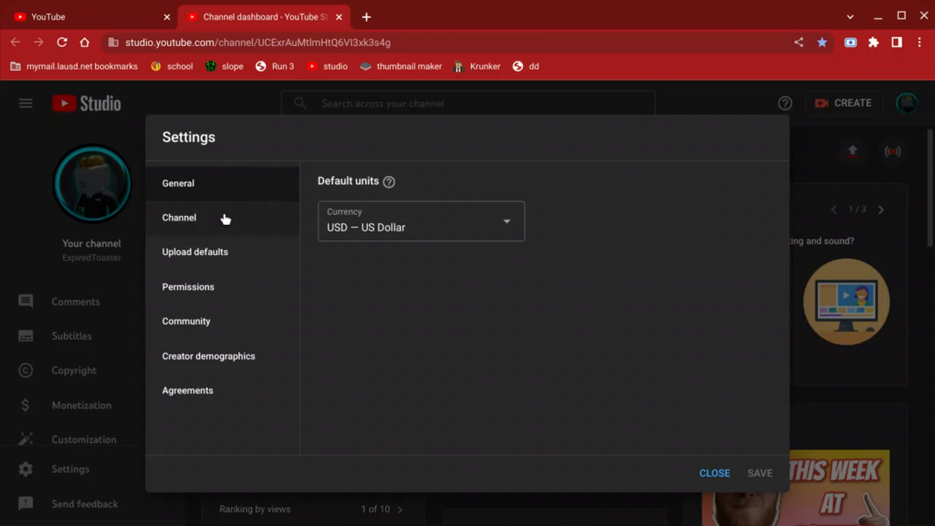
left_click(179, 217)
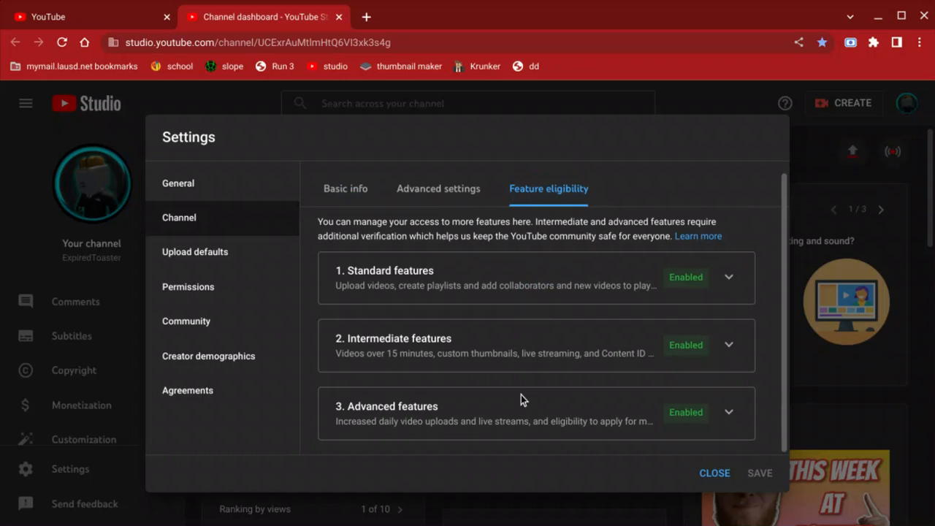
Expand the Advanced and Intermediate features panels to review their requirements
left_click(728, 412)
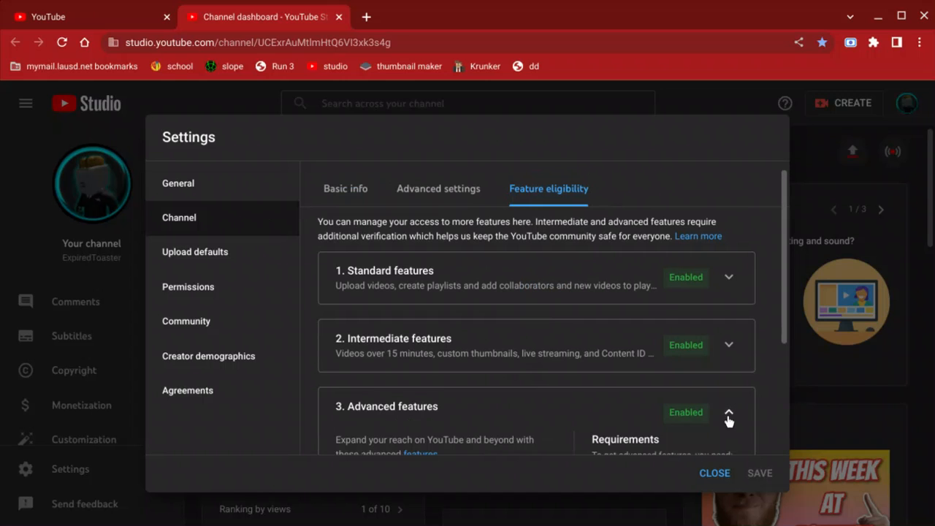
left_click(728, 412)
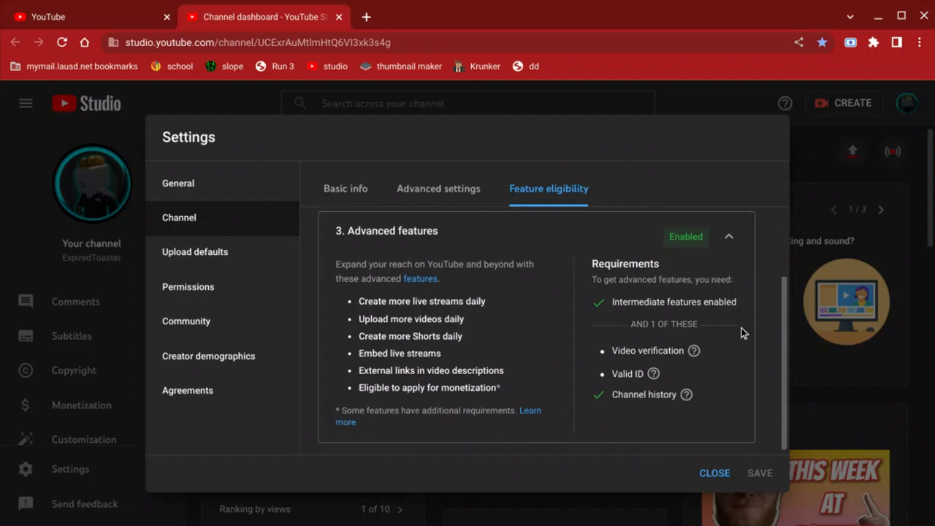
left_click(728, 236)
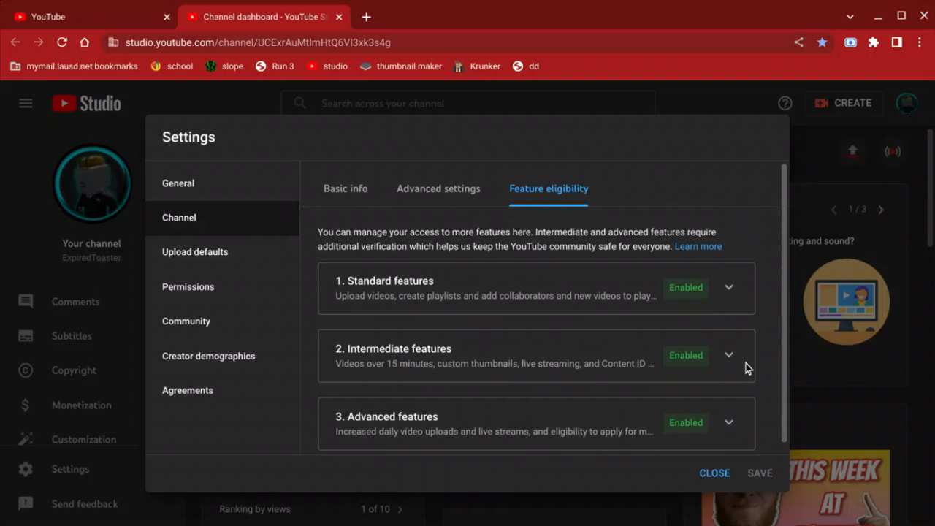
left_click(728, 355)
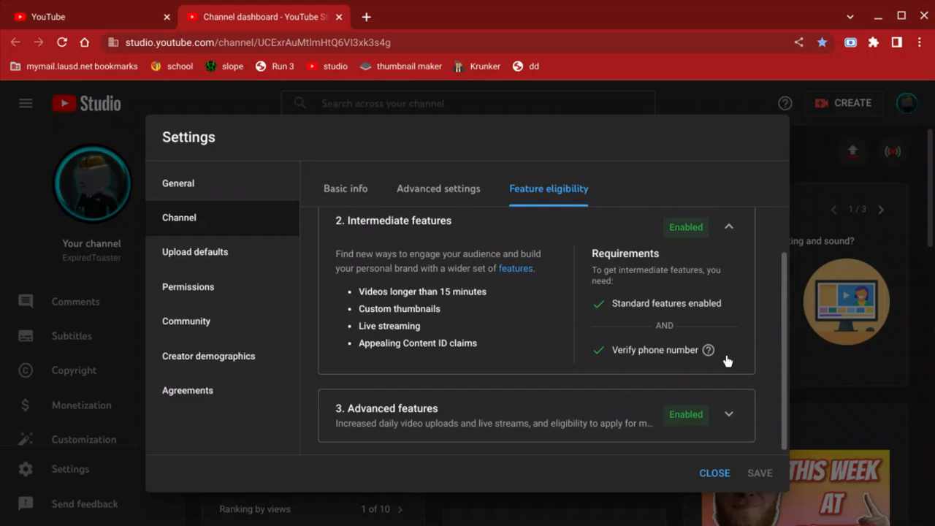
scroll("up", 3)
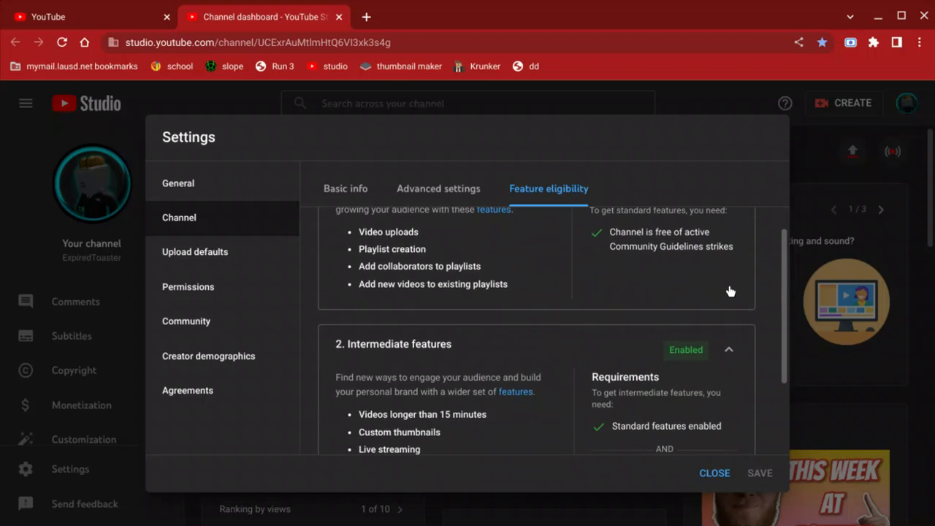
scroll("up", 3)
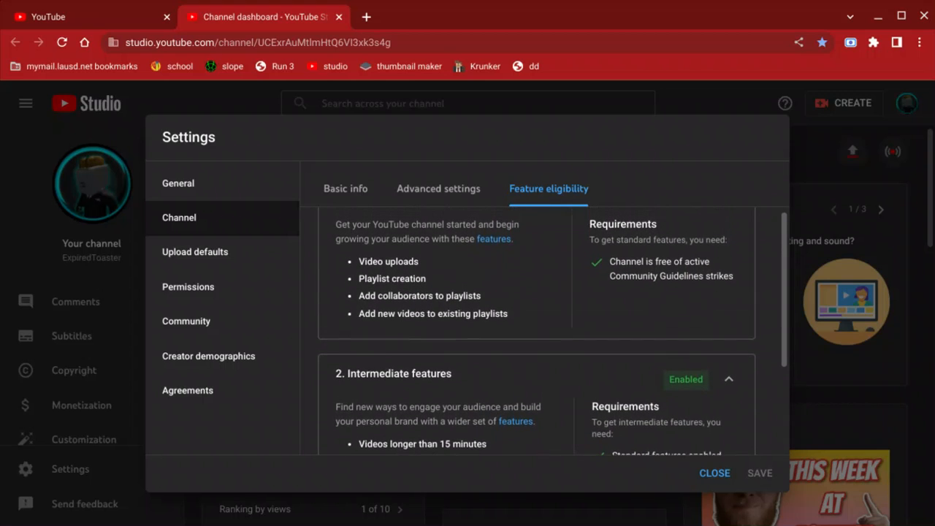
scroll("up", 3)
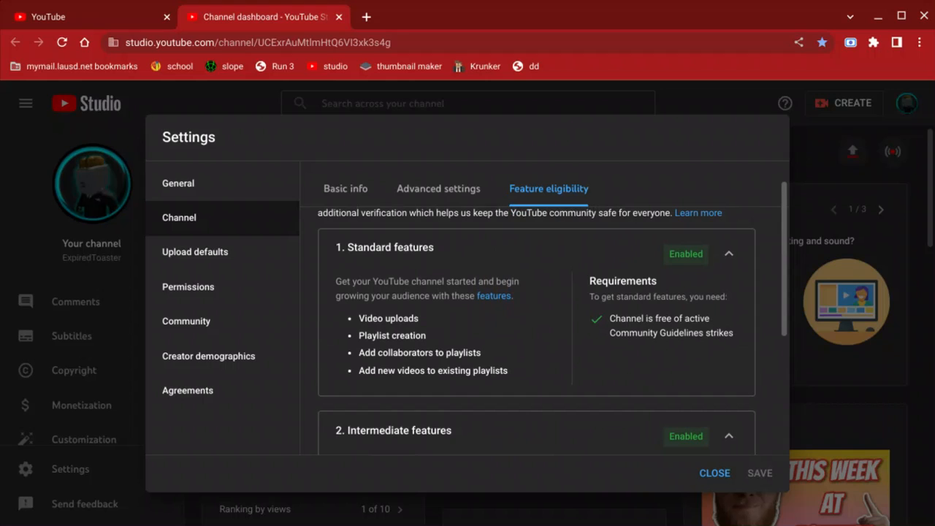
mouse_move(734, 266)
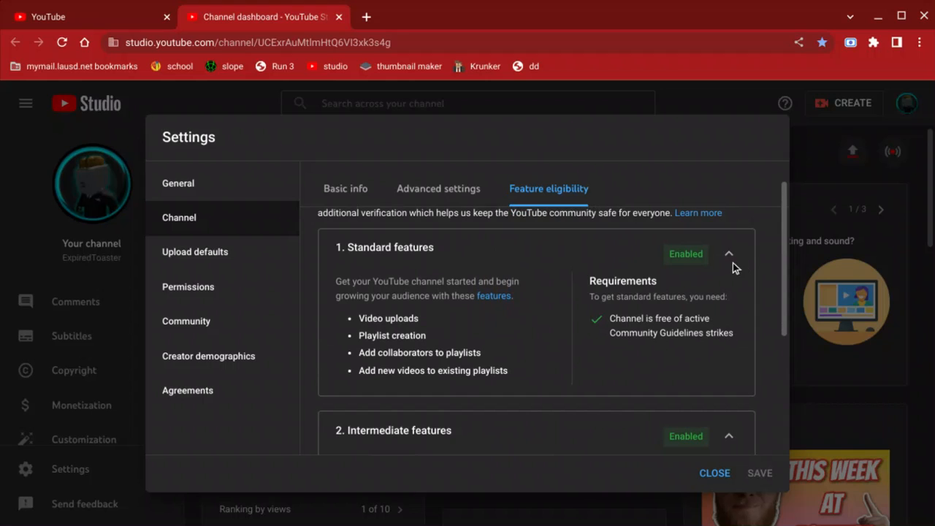
mouse_move(739, 269)
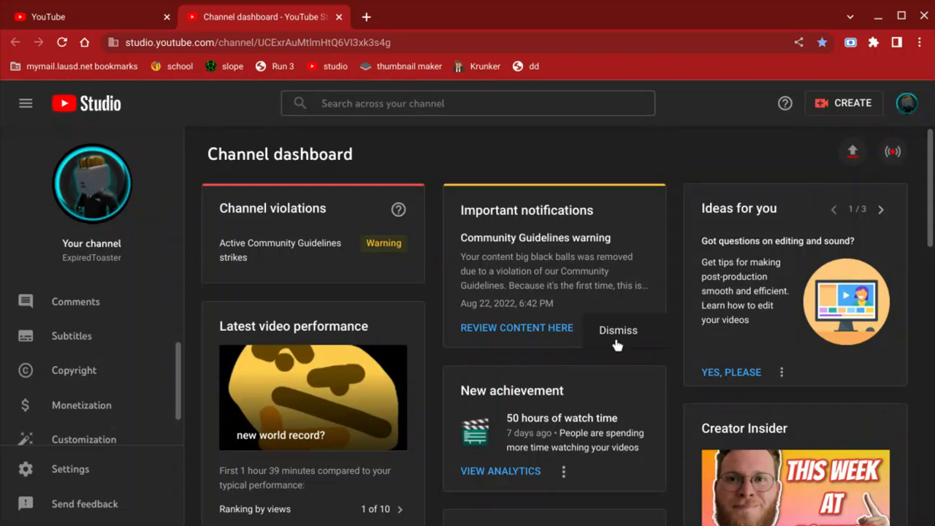
left_click(618, 330)
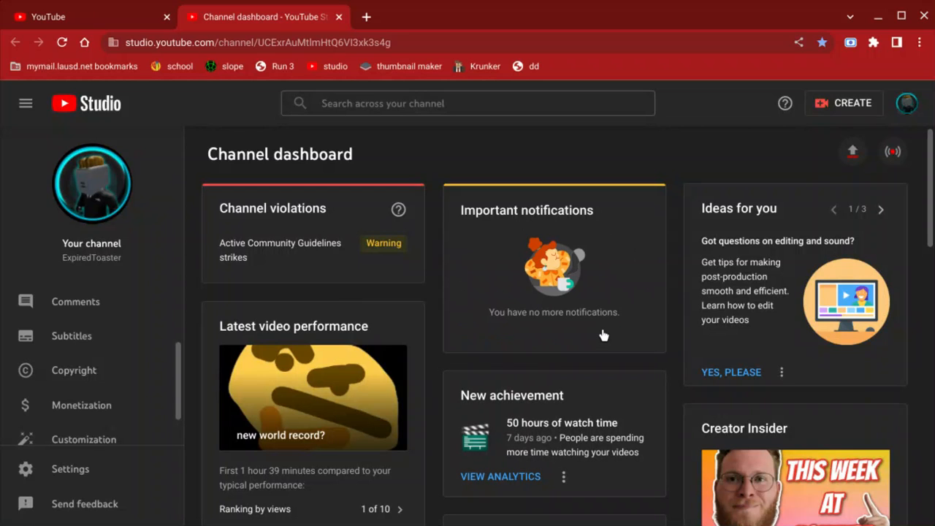
left_click(383, 243)
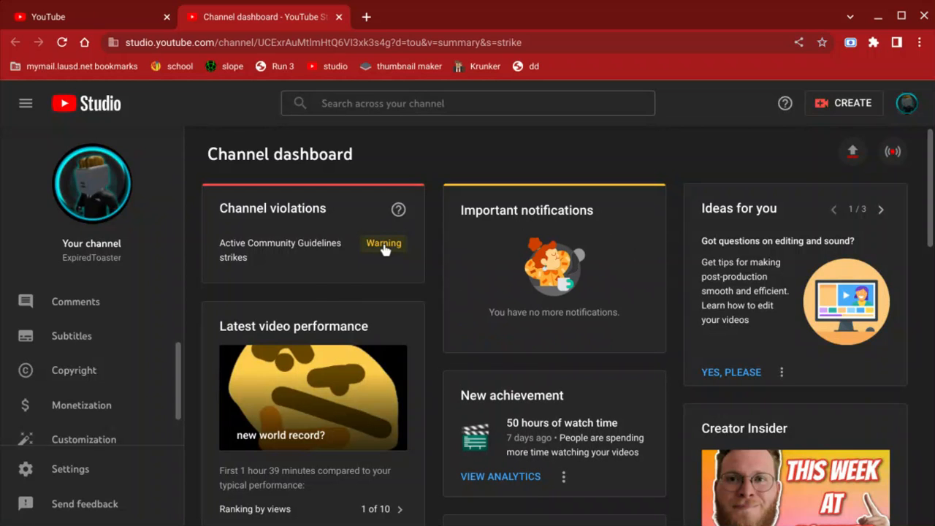
left_click(383, 248)
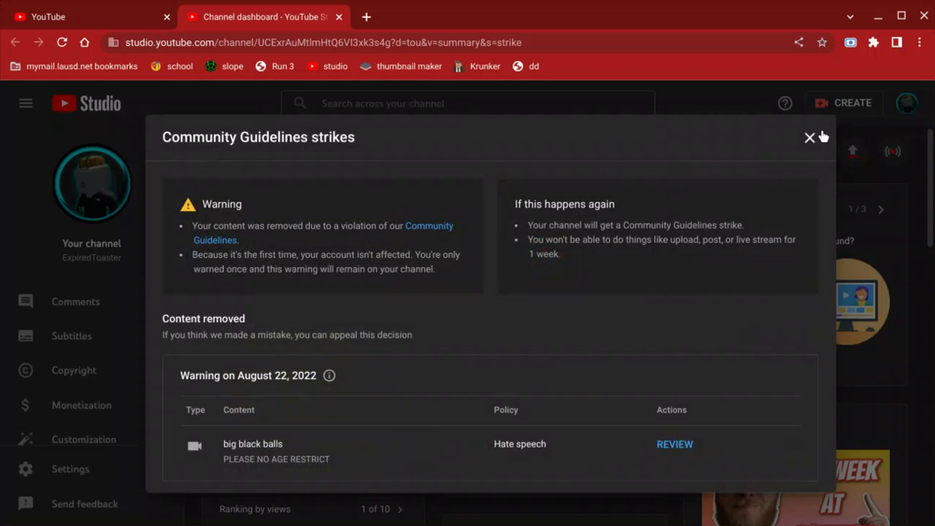
left_click(809, 138)
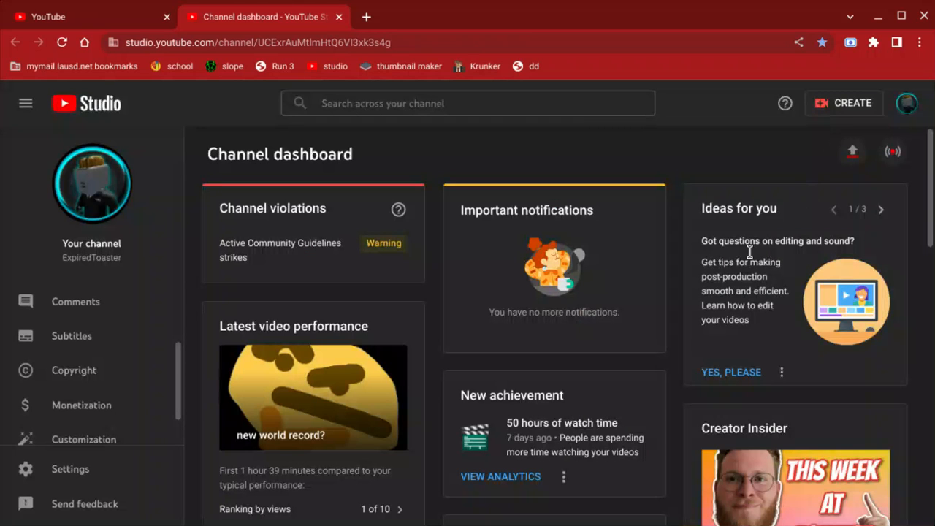
scroll("down", 3)
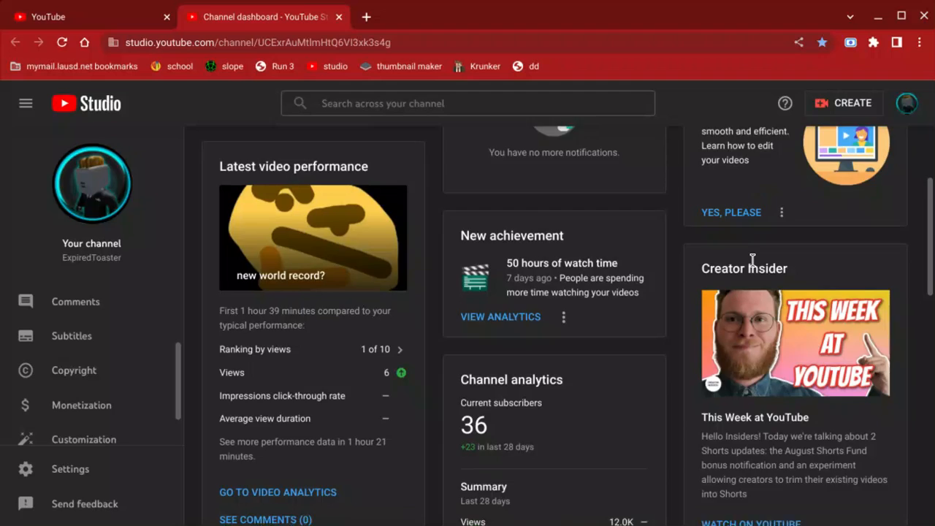
scroll("up", 3)
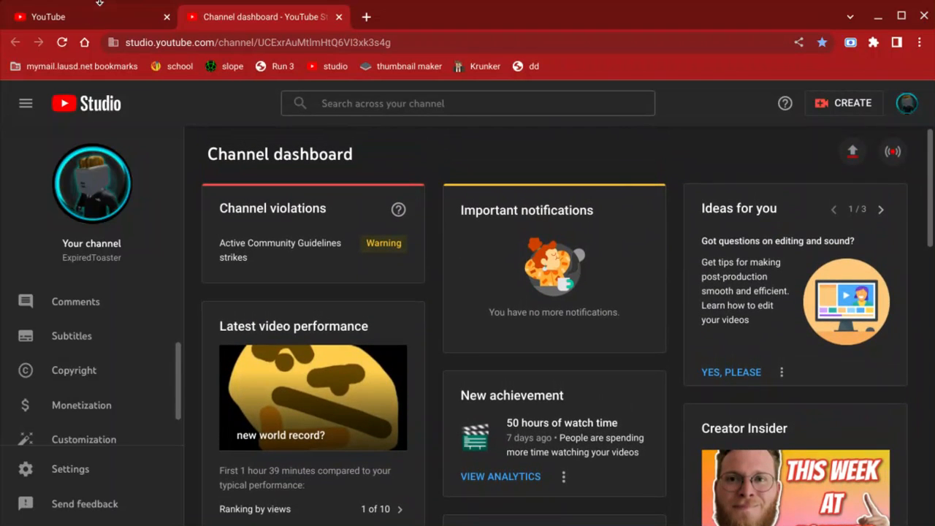
mouse_move(113, 27)
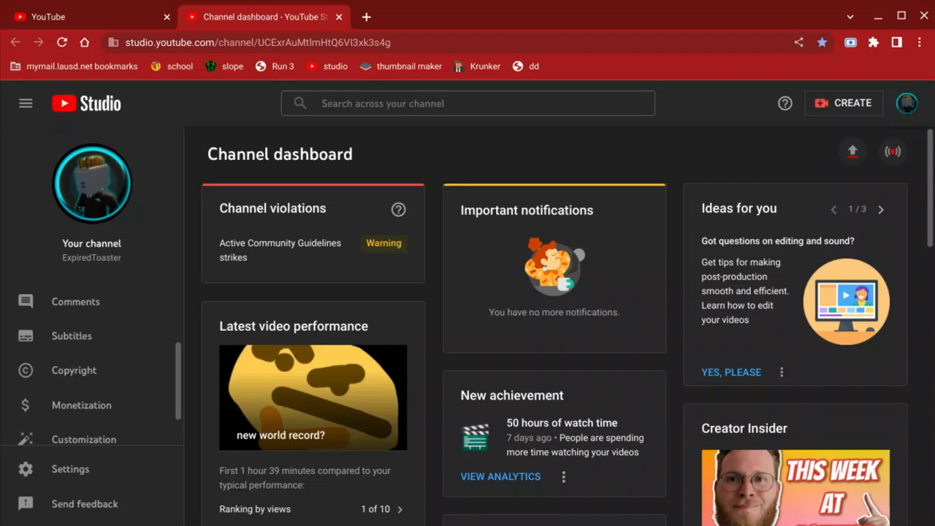
mouse_move(892, 151)
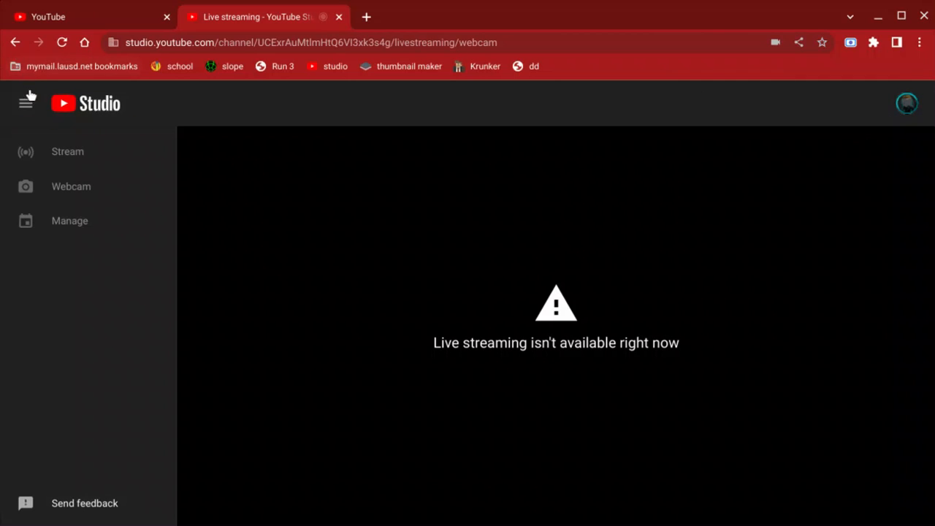
Return to the dashboard and check the latest video's 'Ranking by views 1 of 10'
left_click(86, 103)
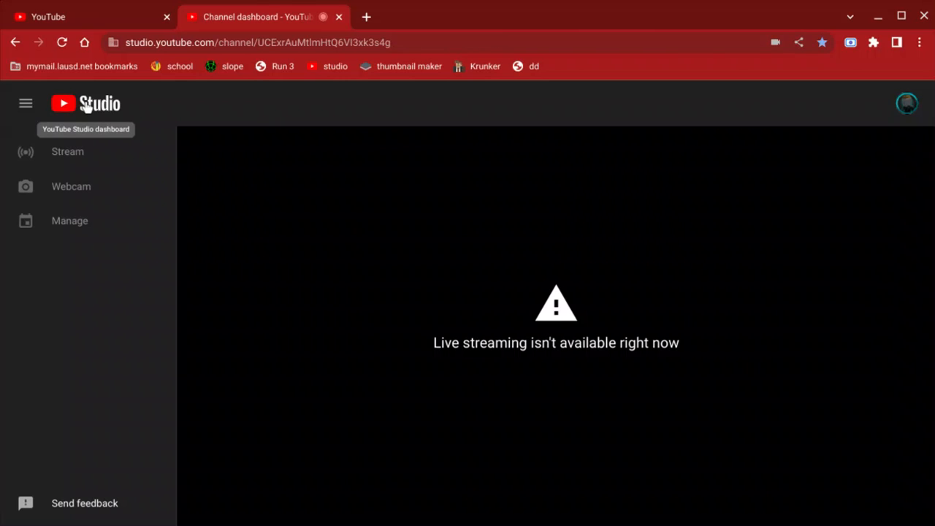
left_click(86, 103)
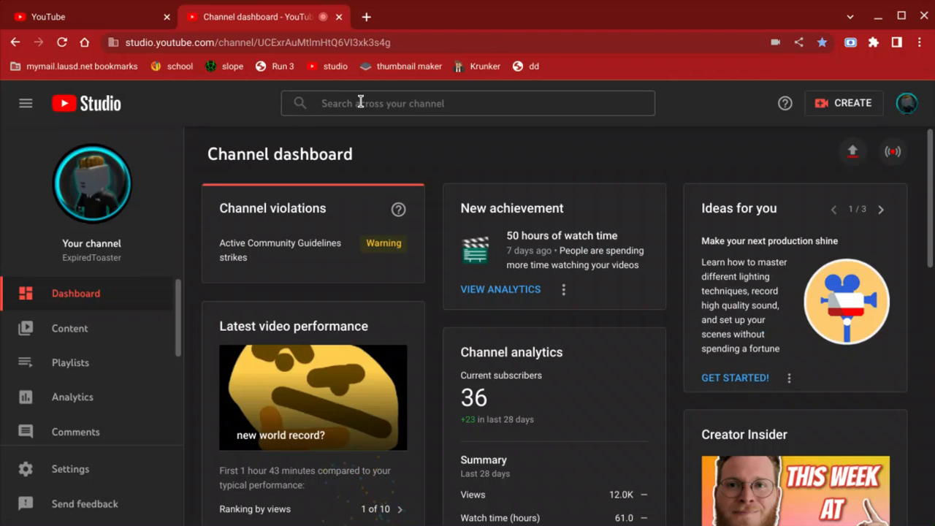
scroll("down", 3)
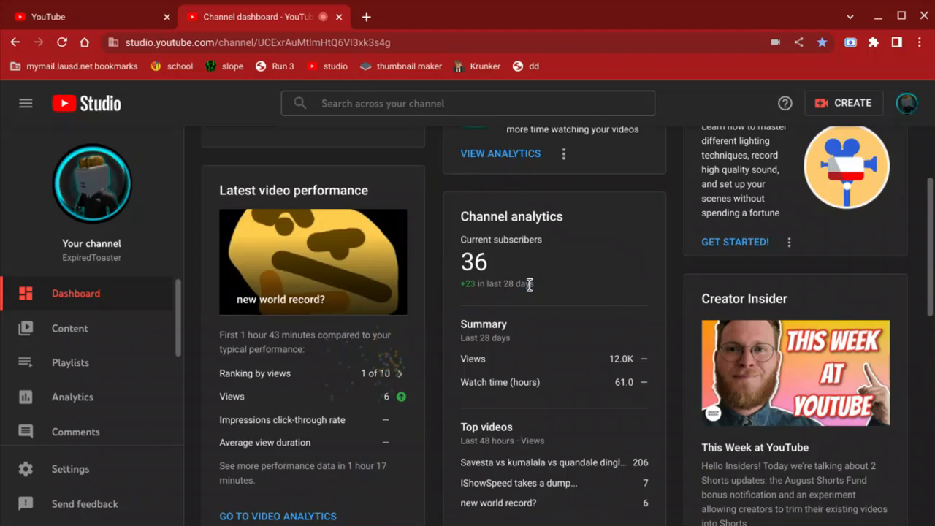
scroll("down", 3)
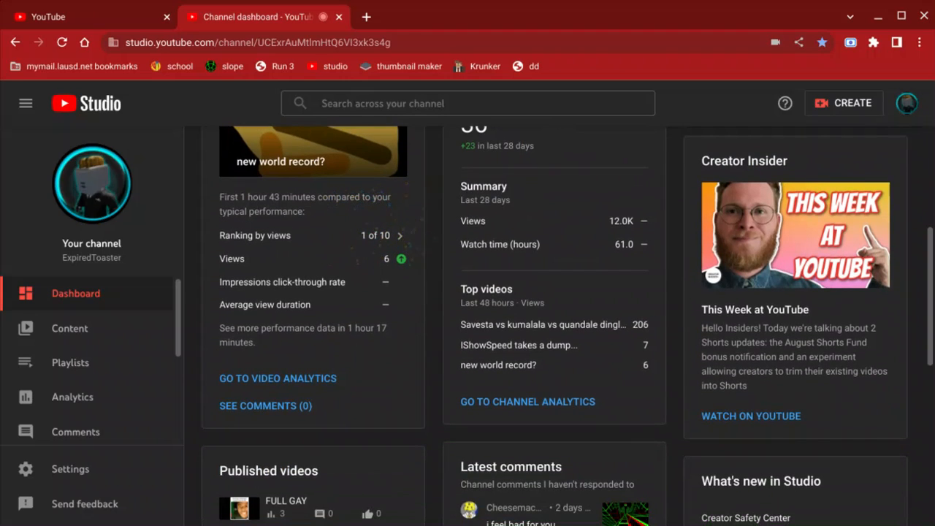
left_click(399, 235)
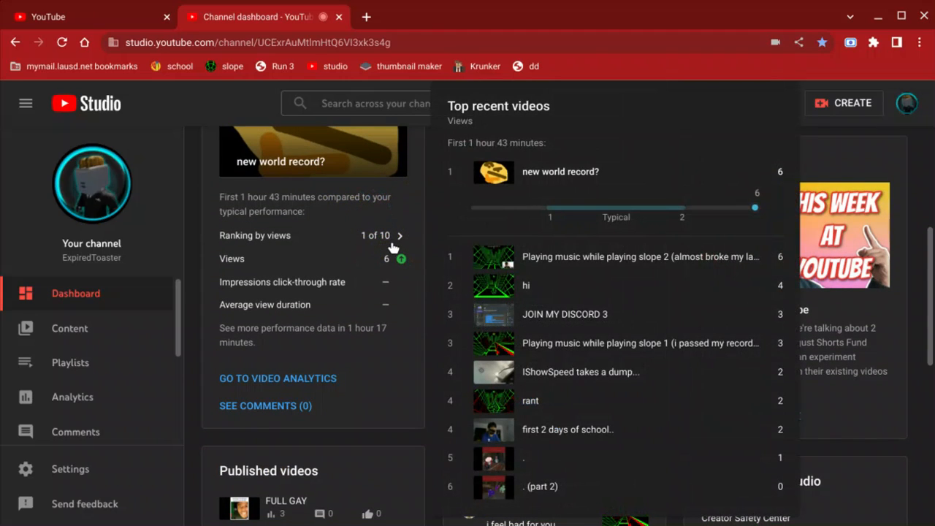
mouse_move(458, 264)
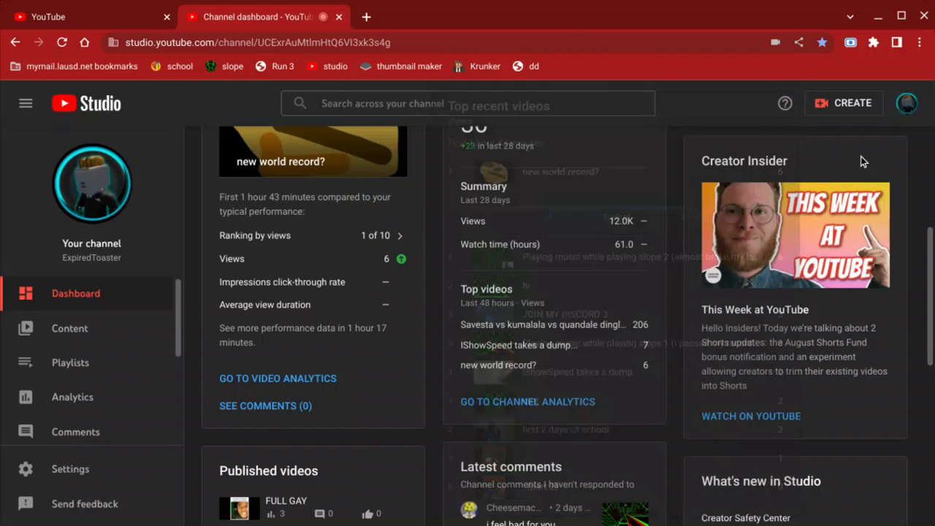
scroll("up", 3)
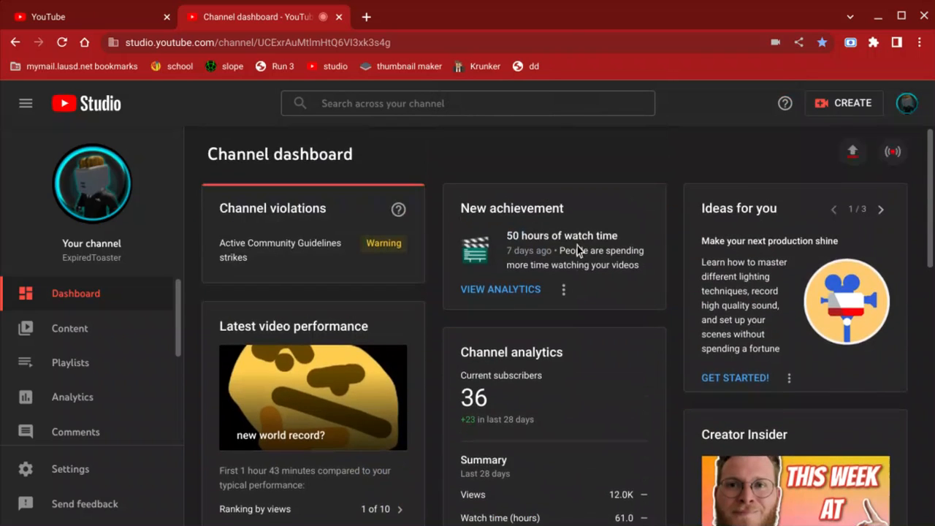
mouse_move(577, 252)
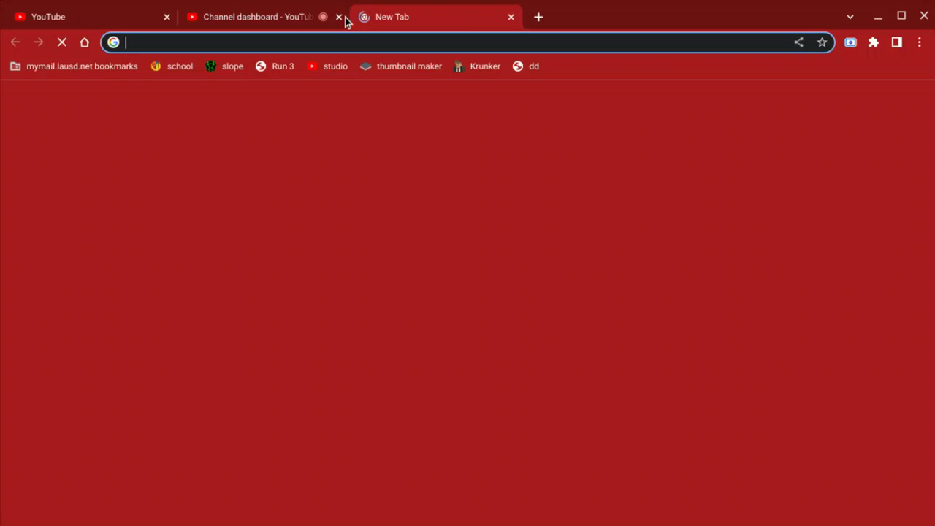
Close the Channel dashboard tab in Chrome
left_click(338, 17)
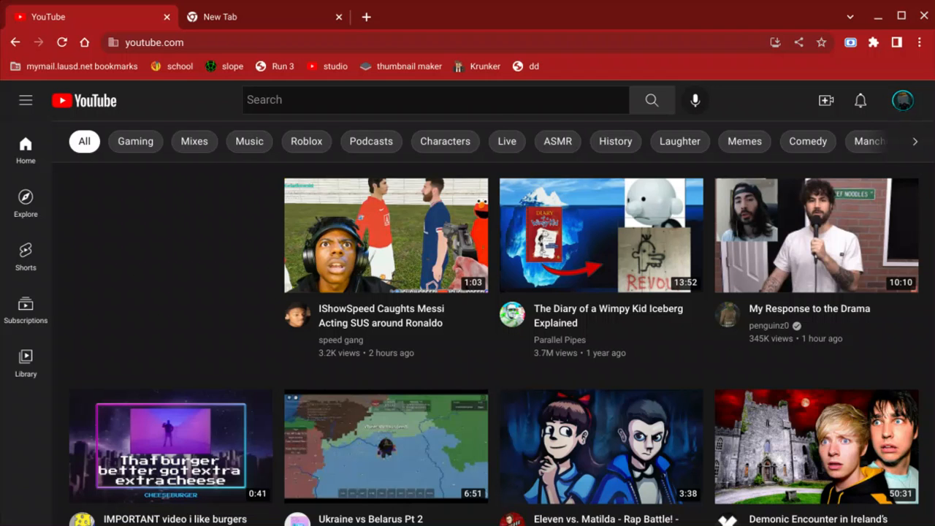
mouse_move(132, 282)
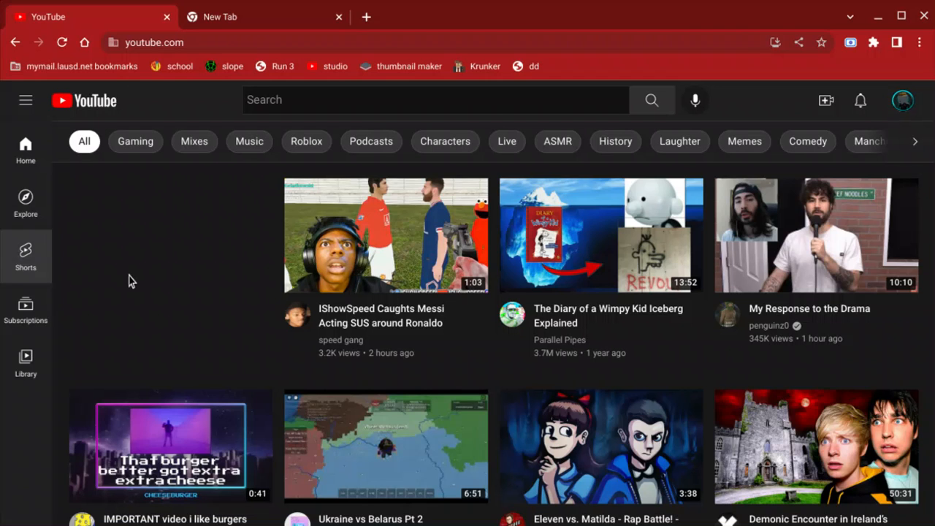
Open the ExpiredToaster channel from the avatar menu and scroll its Home tab
scroll("down", 3)
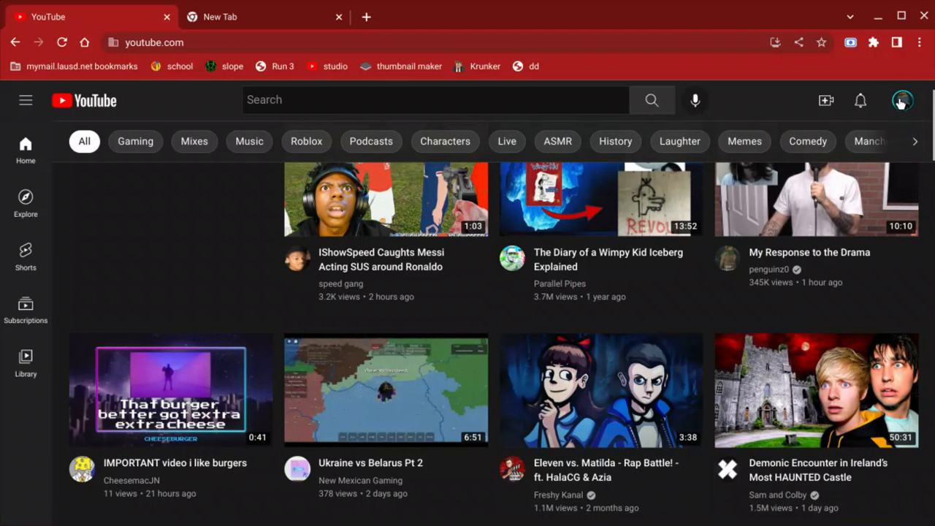
left_click(902, 100)
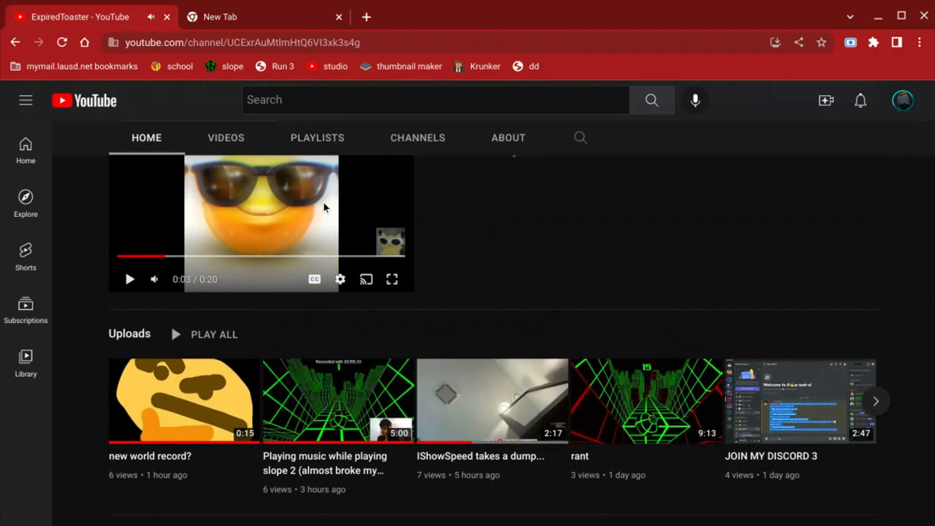
scroll("down", 3)
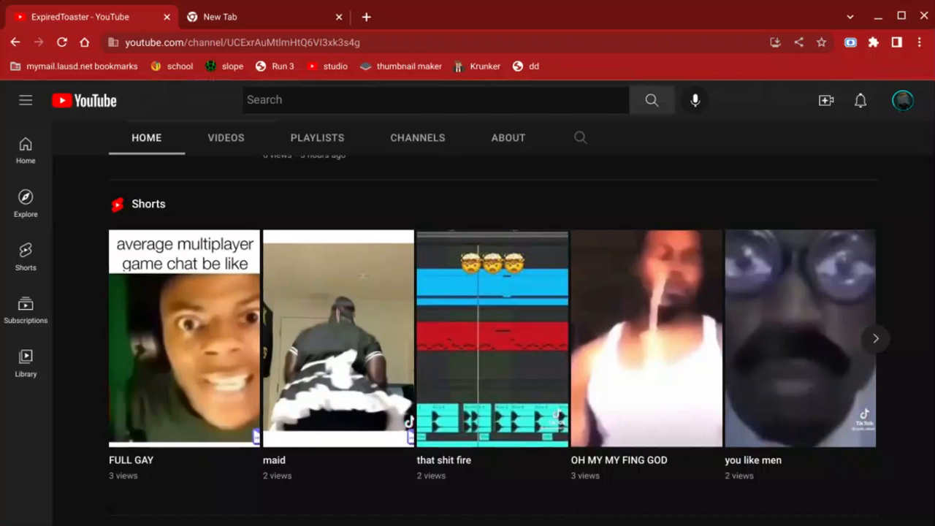
scroll("down", 3)
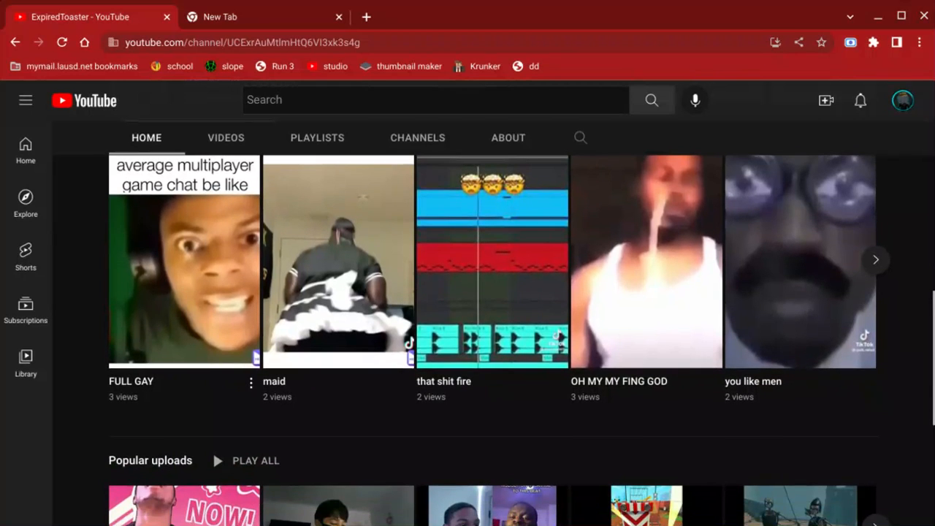
scroll("down", 3)
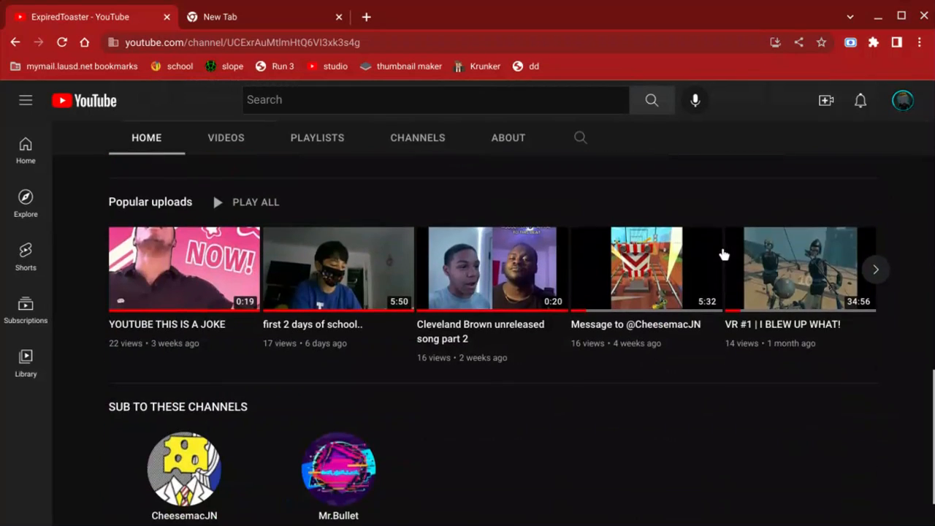